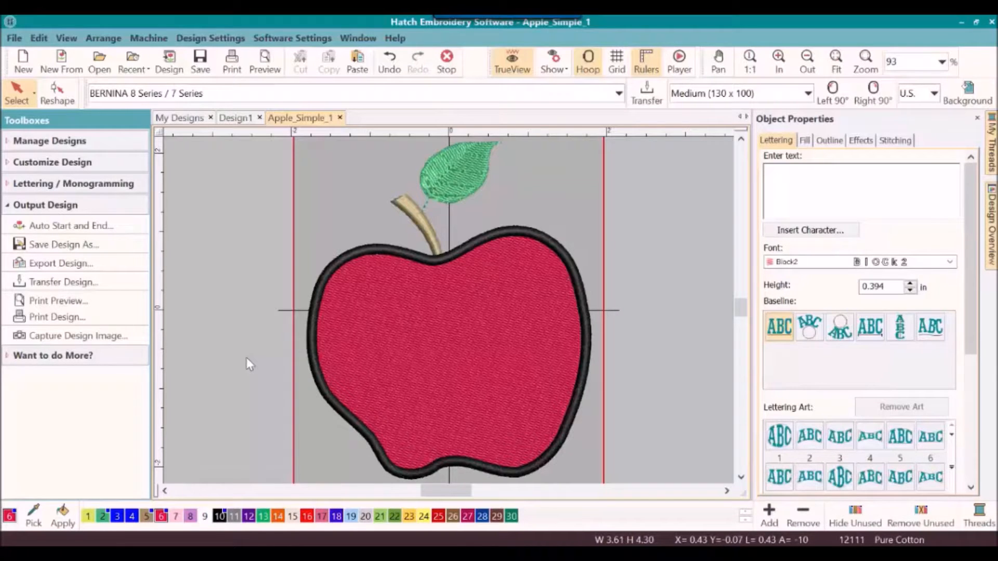
mouse_move(241, 414)
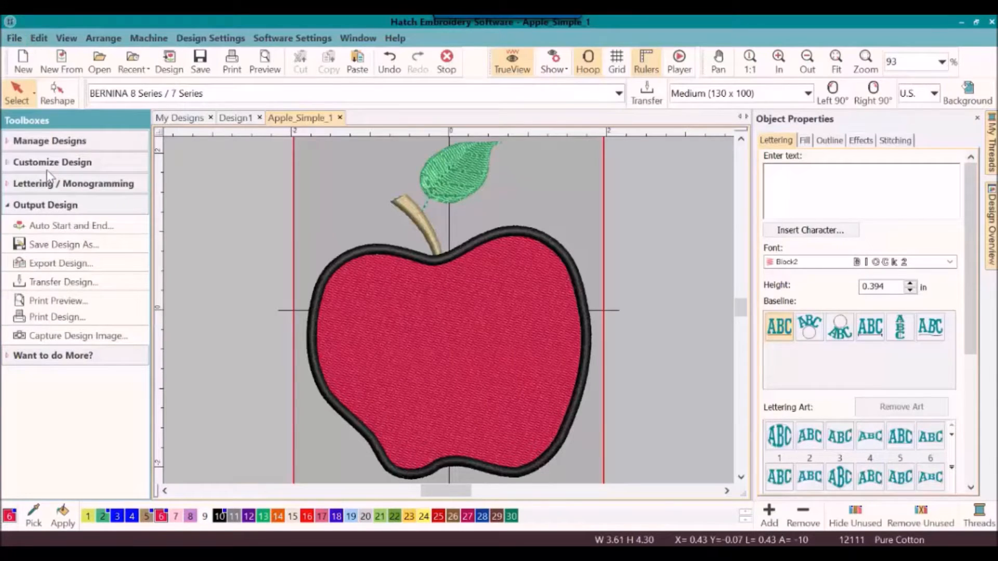
Save the apple design over the existing Apple_Simple_1.EMB in the An Apple a Day_1 folder
left_click(65, 244)
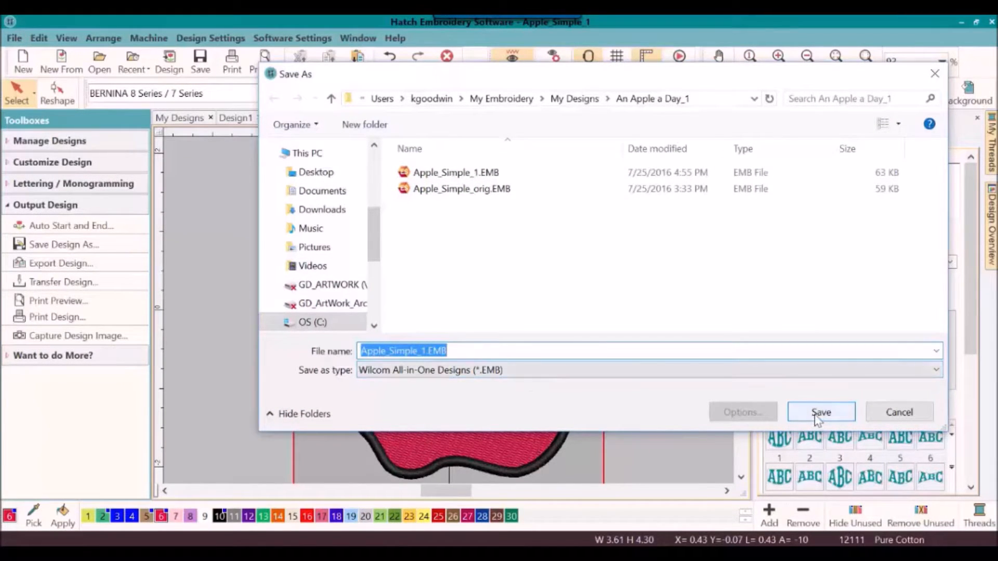
left_click(821, 412)
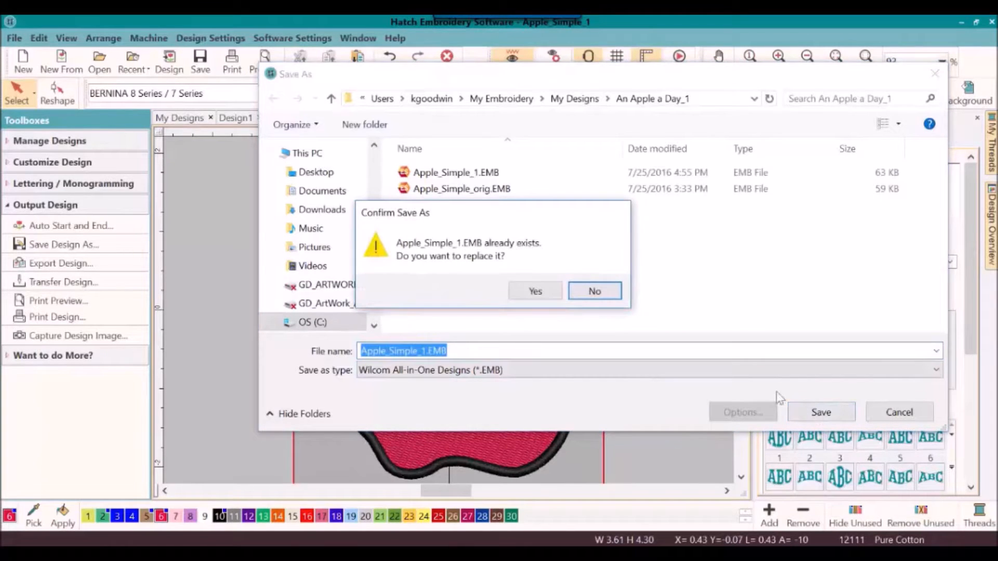
left_click(535, 291)
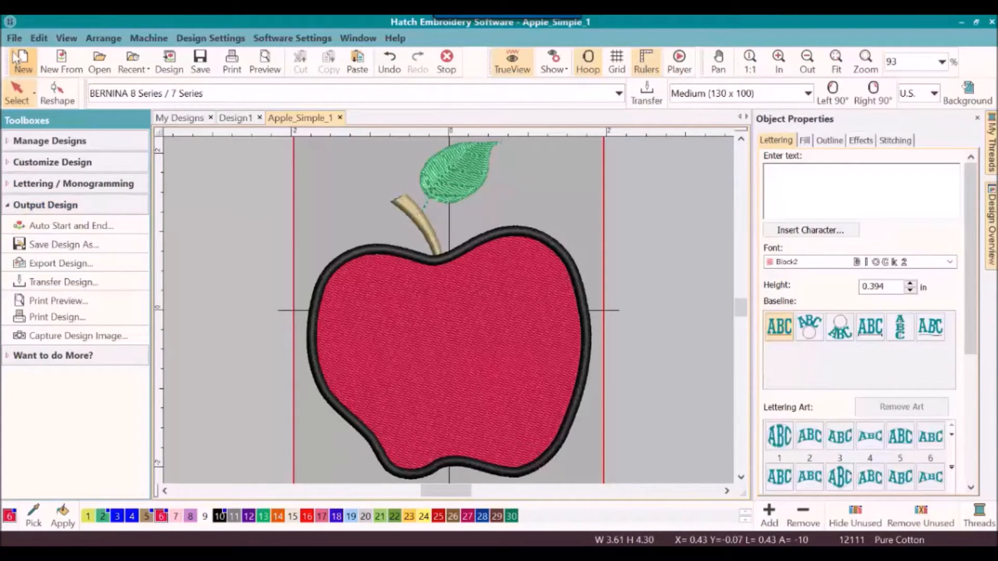
Open the Export Design dialog from Output Design, proposing Apple_Simple_1.EXP in Melco format
left_click(14, 39)
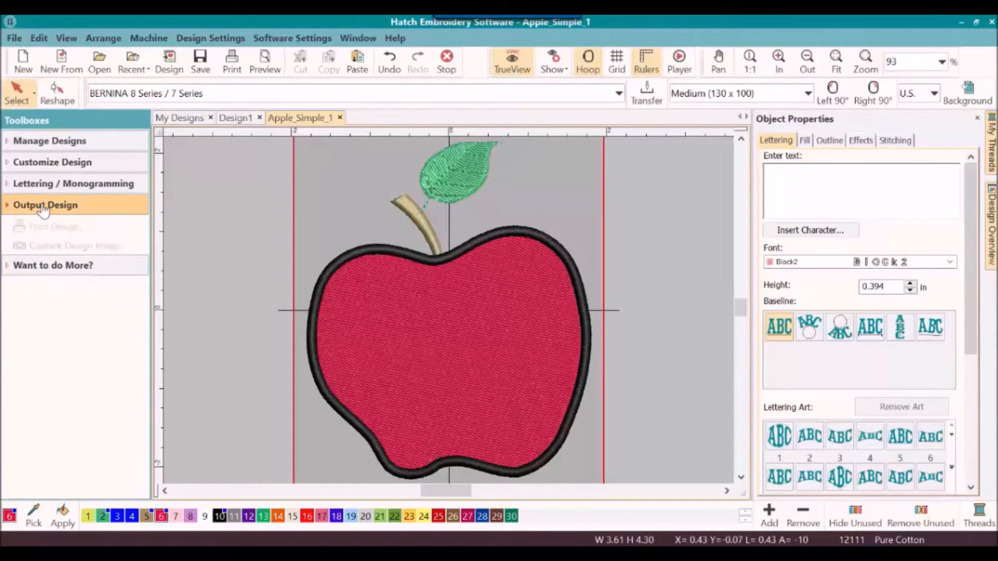
left_click(45, 205)
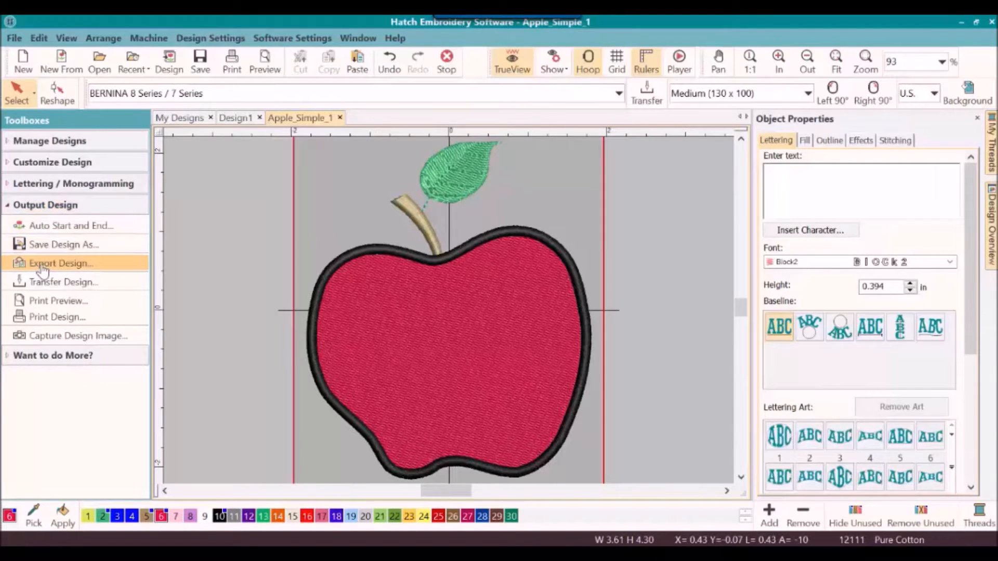
left_click(61, 263)
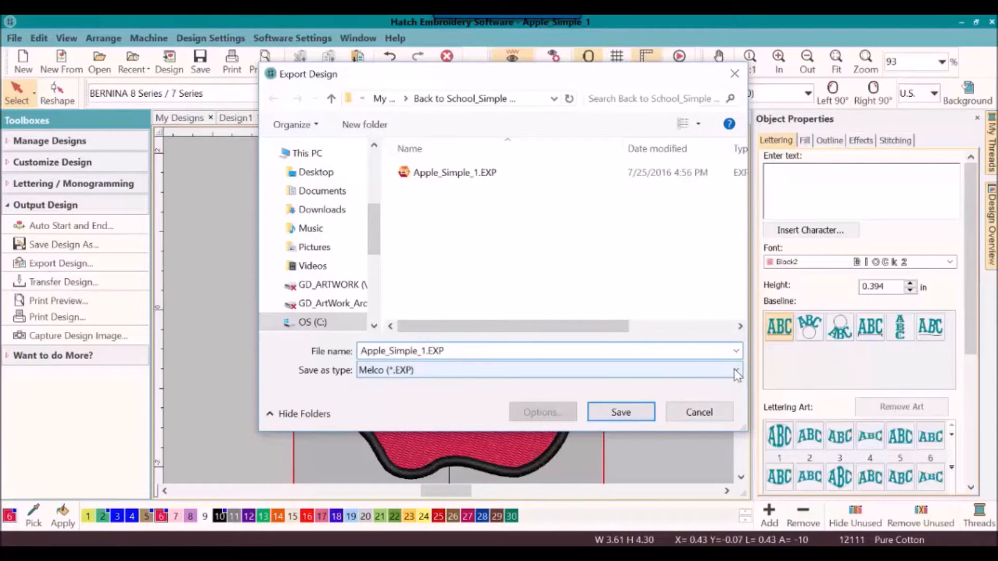
Export as Melco (*.EXP) Apple_Simple_1.EXP, confirming replacement of the earlier export
left_click(735, 373)
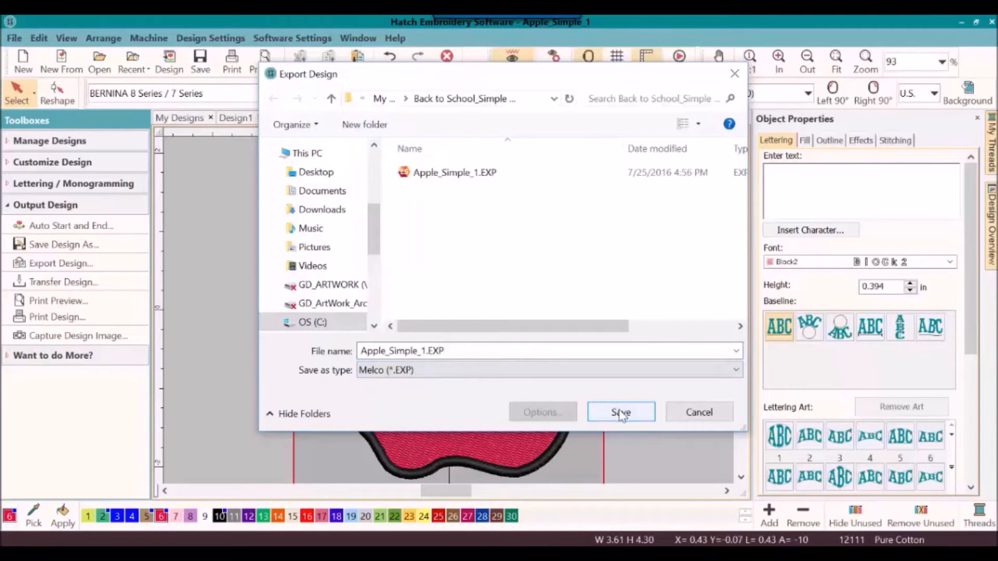
left_click(620, 412)
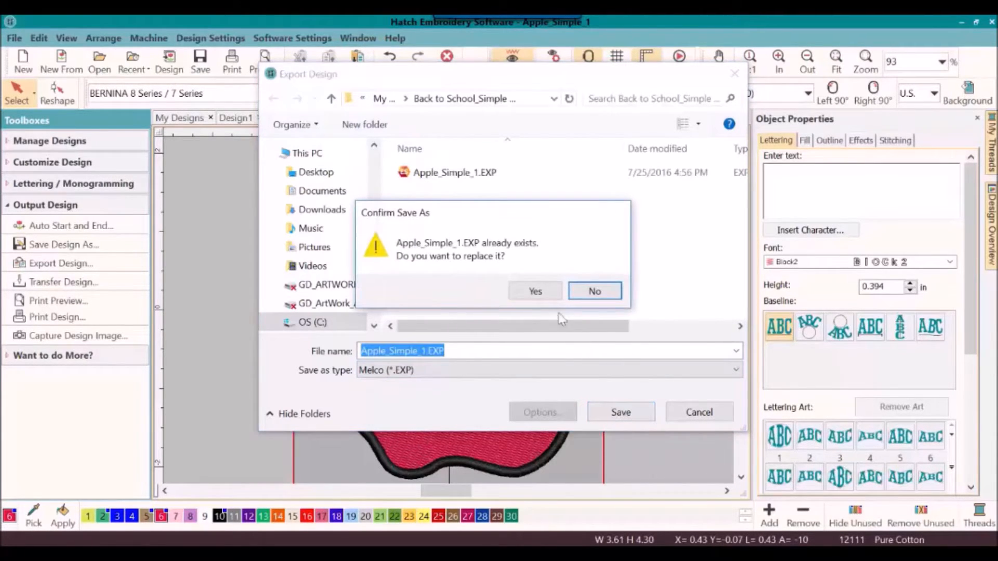
left_click(535, 290)
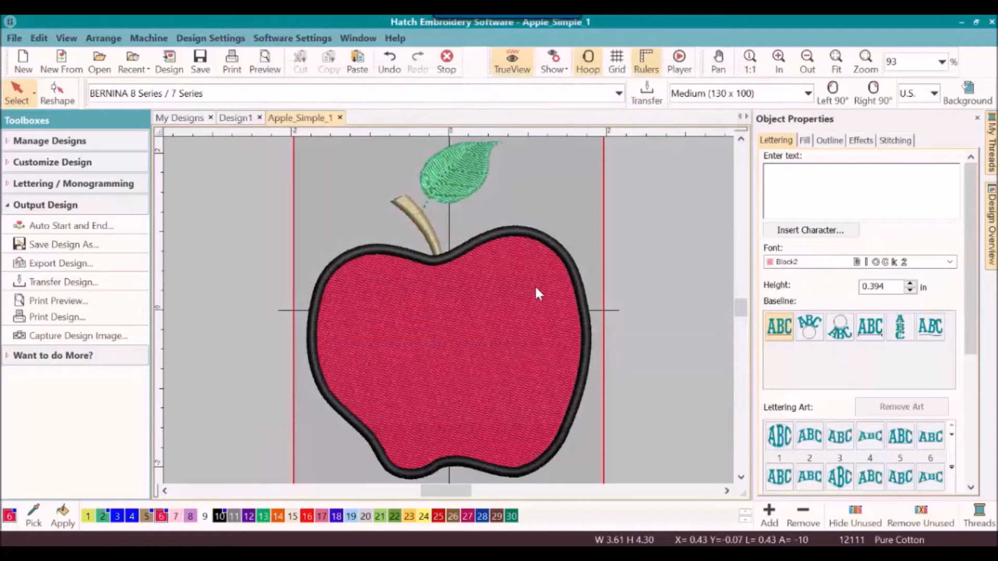